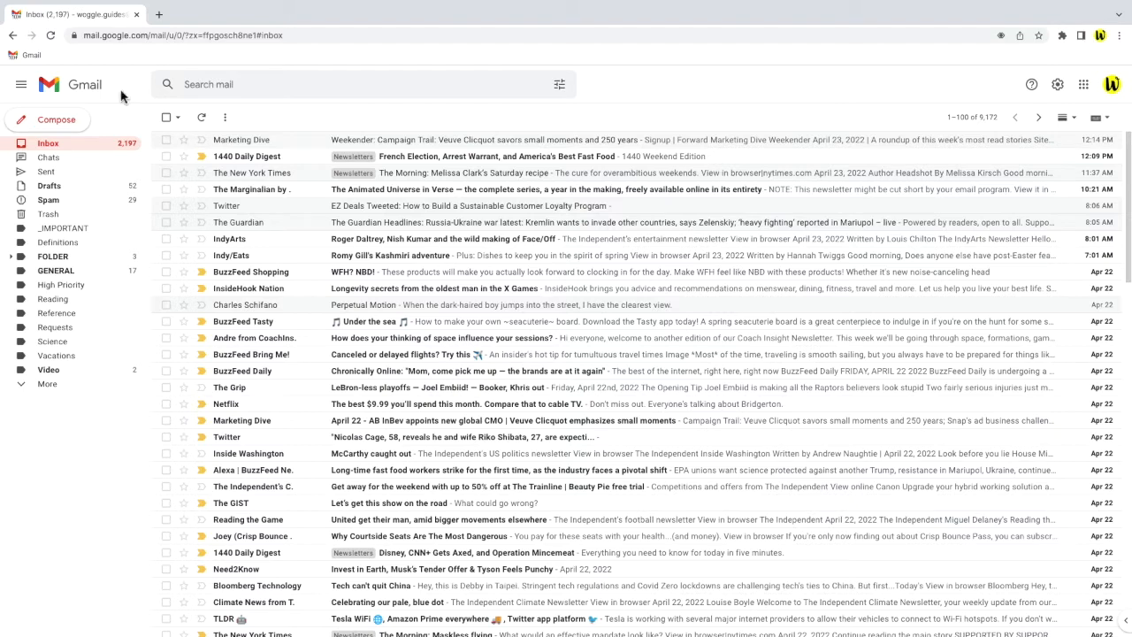
pyautogui.moveTo(1062, 288)
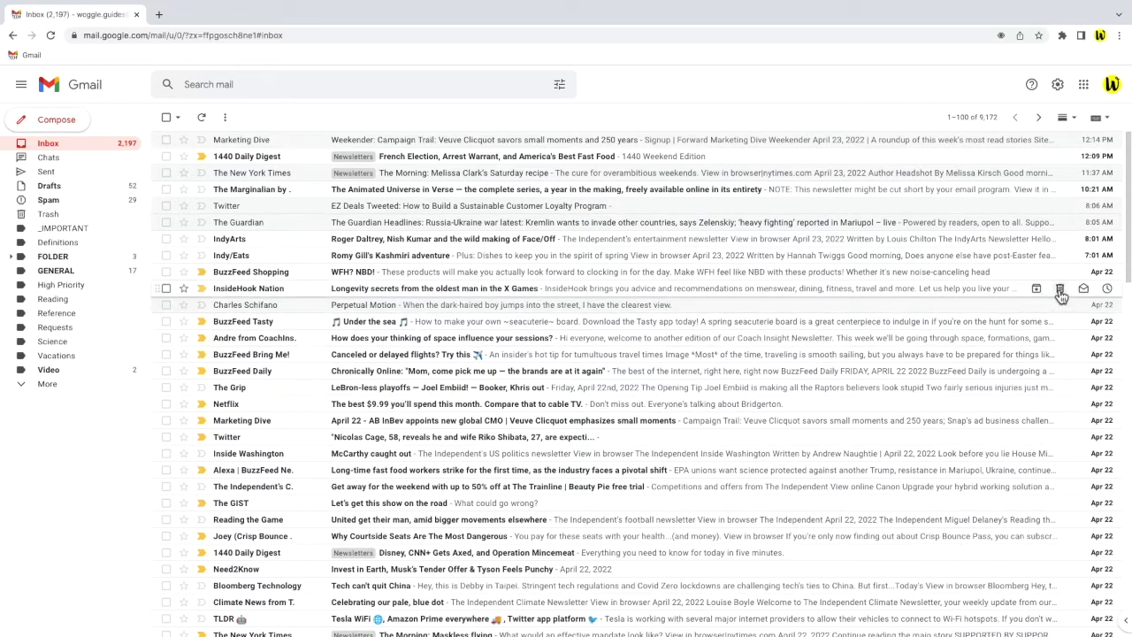
pyautogui.moveTo(1060, 288)
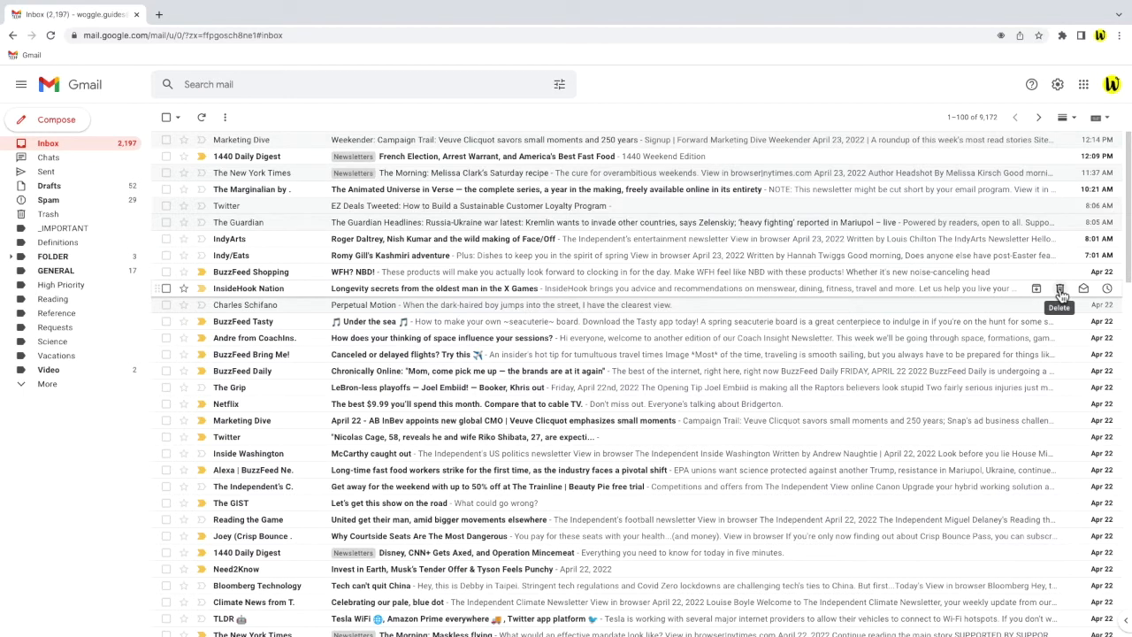
pyautogui.moveTo(1083, 437)
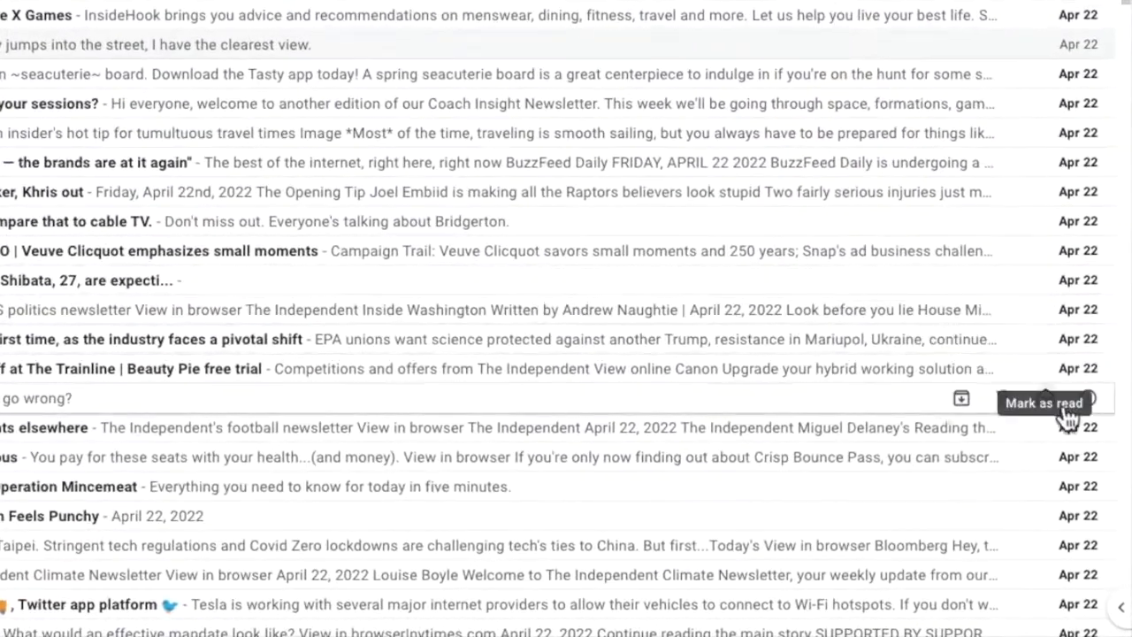
pyautogui.moveTo(1047, 604)
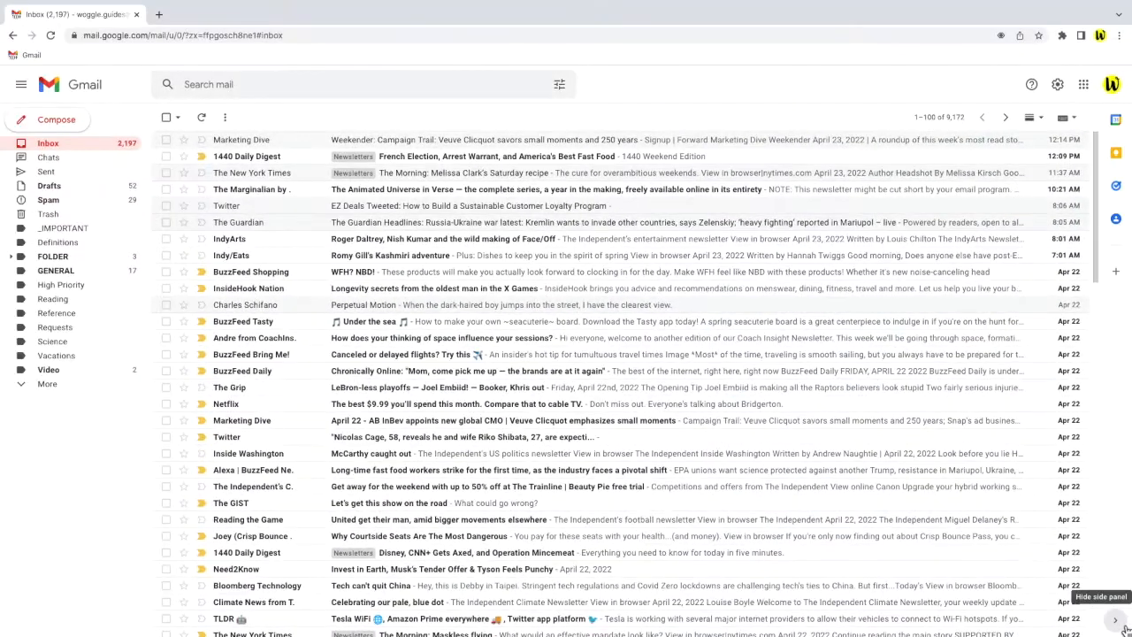
# Restore Gmail's right-hand side panel with the Calendar, Keep, Tasks and Contacts add-ons.
pyautogui.click(1115, 617)
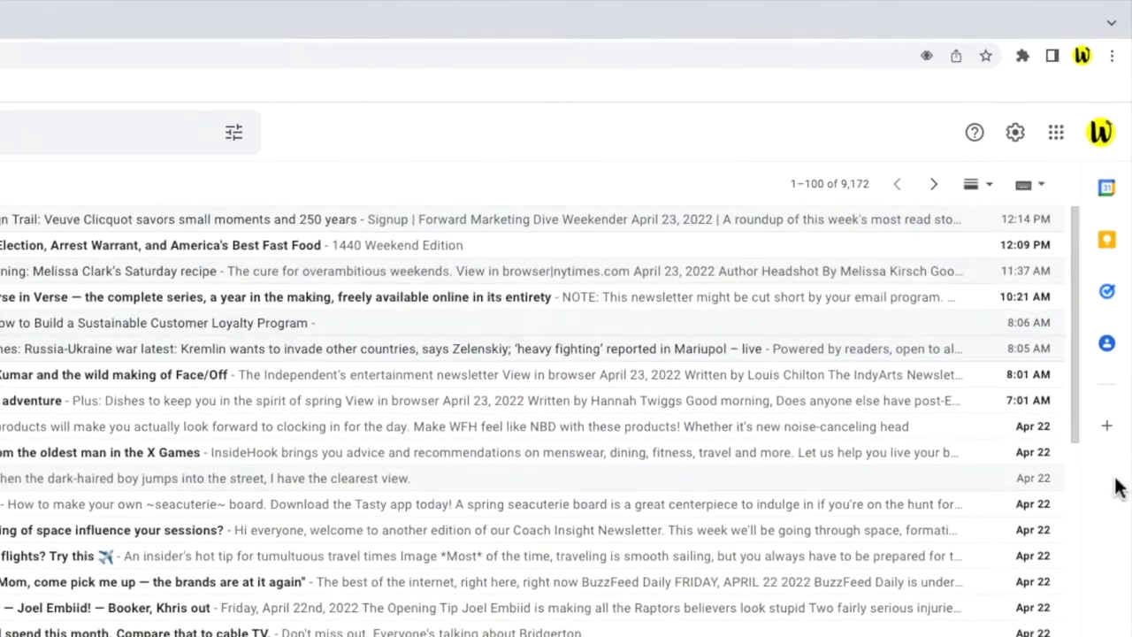
pyautogui.moveTo(1086, 209)
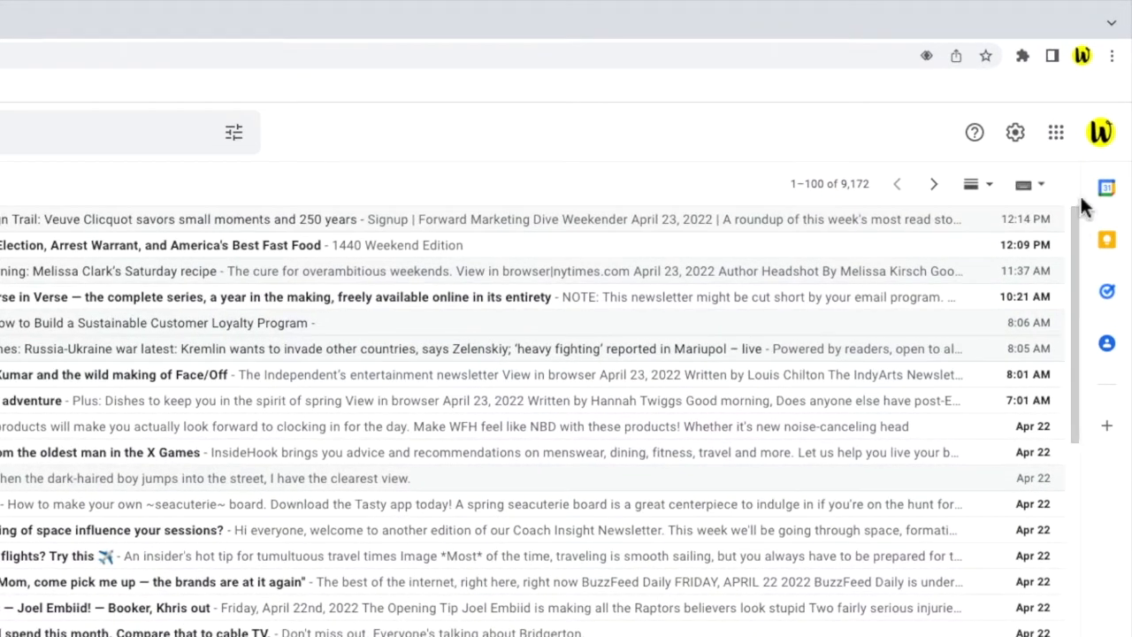
pyautogui.moveTo(1107, 187)
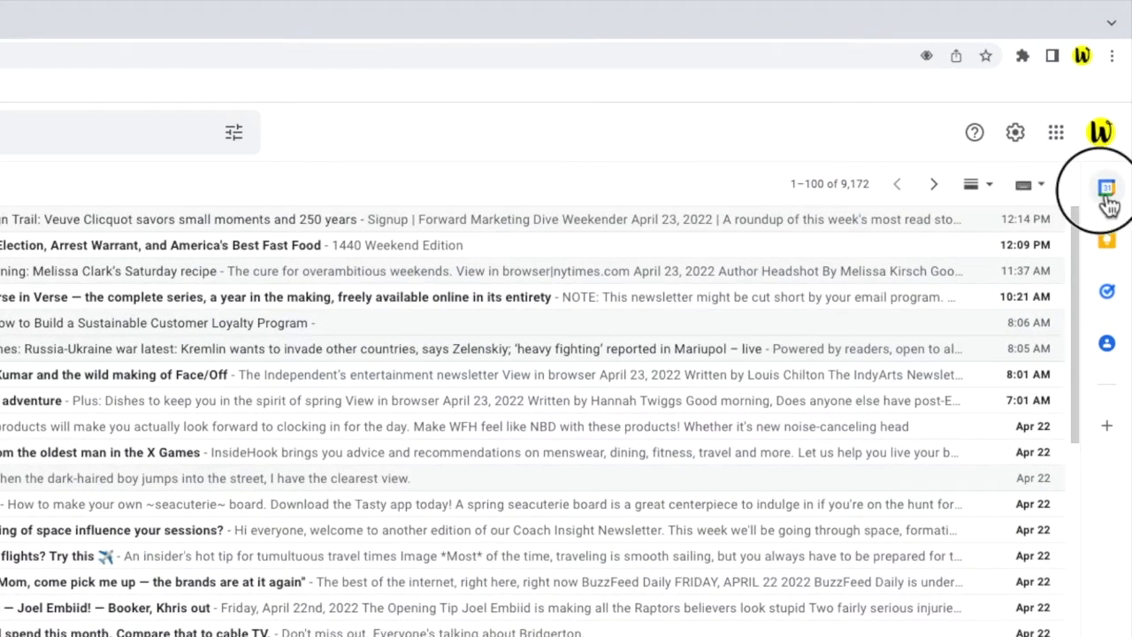
# Show the Sat, Apr 23 calendar beside the inbox, then switch to the thread's contacts.
pyautogui.click(1108, 188)
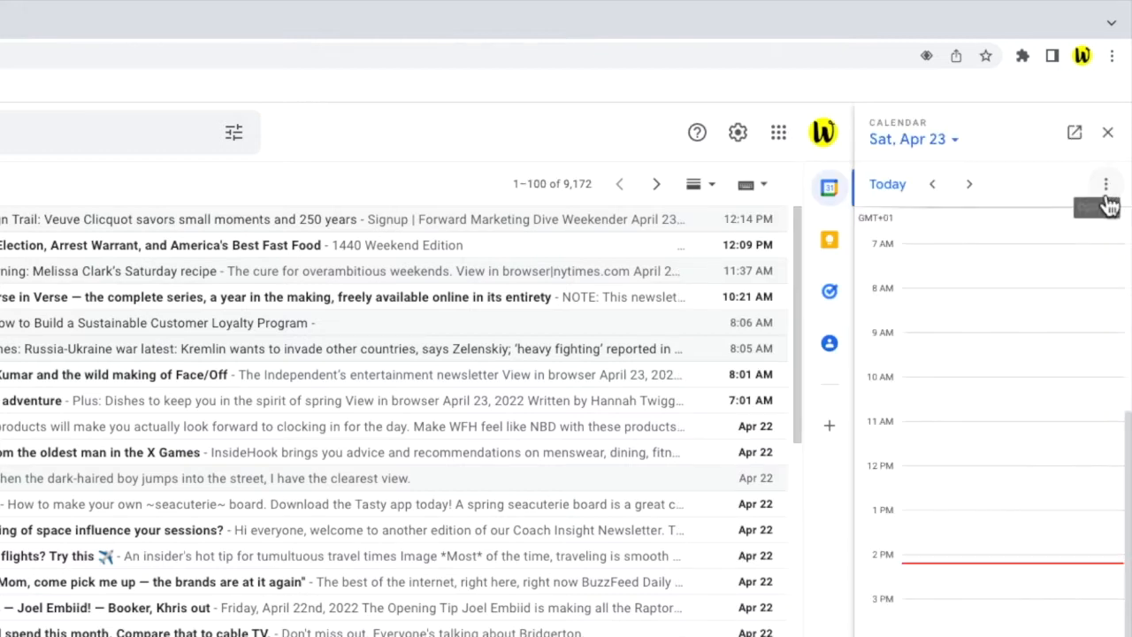
pyautogui.moveTo(1106, 183)
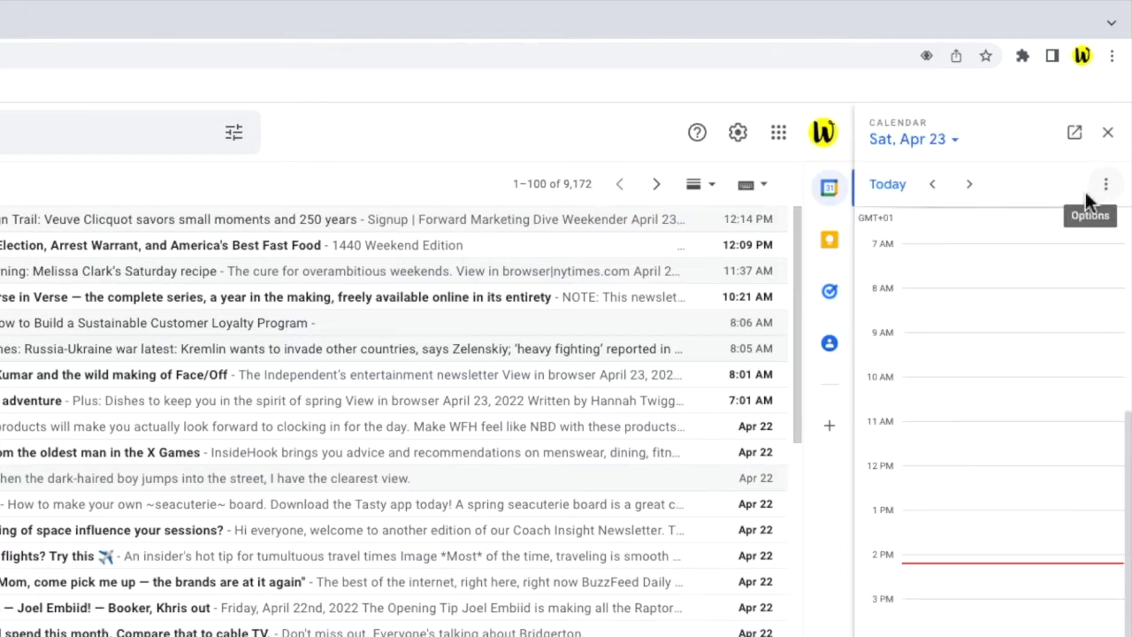
pyautogui.moveTo(828, 343)
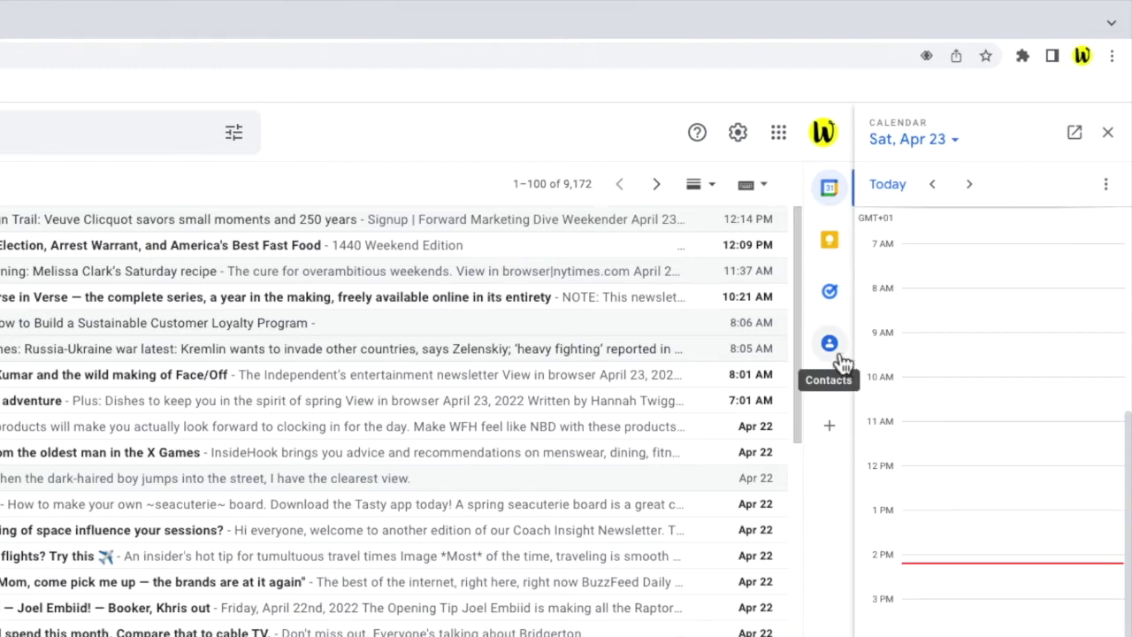
pyautogui.click(828, 343)
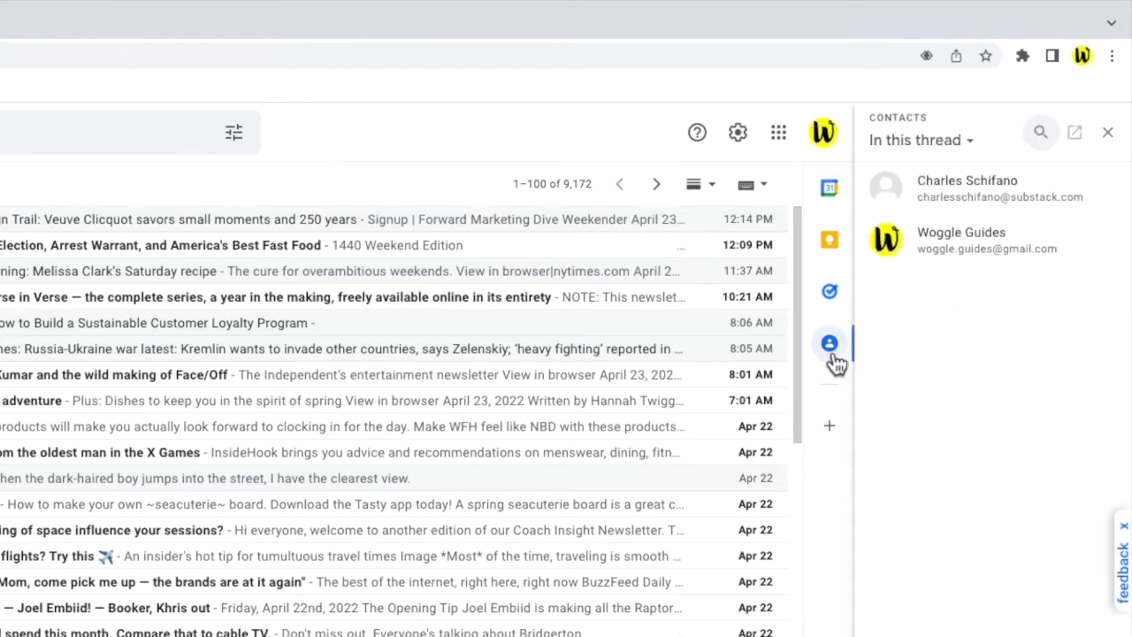